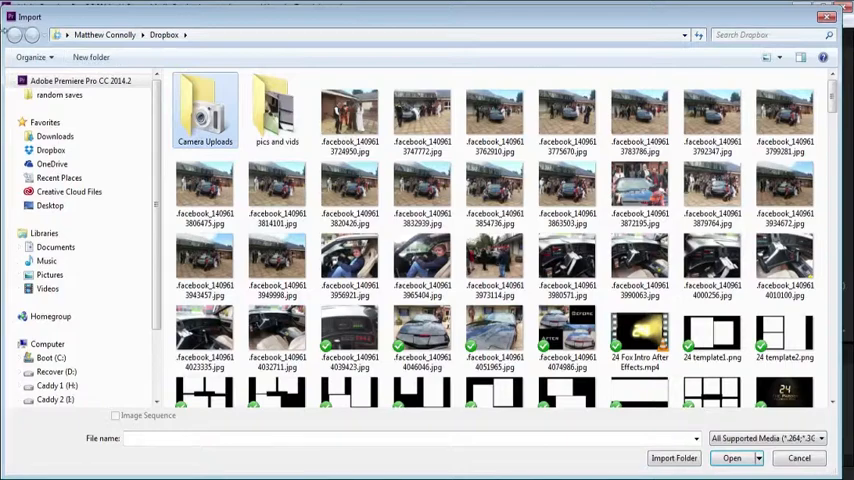
Look inside Camera Uploads, return to Dropbox, and move down the navigation pane toward the I: media drive.
{"action": "double_click", "coordinate": [204, 110]}
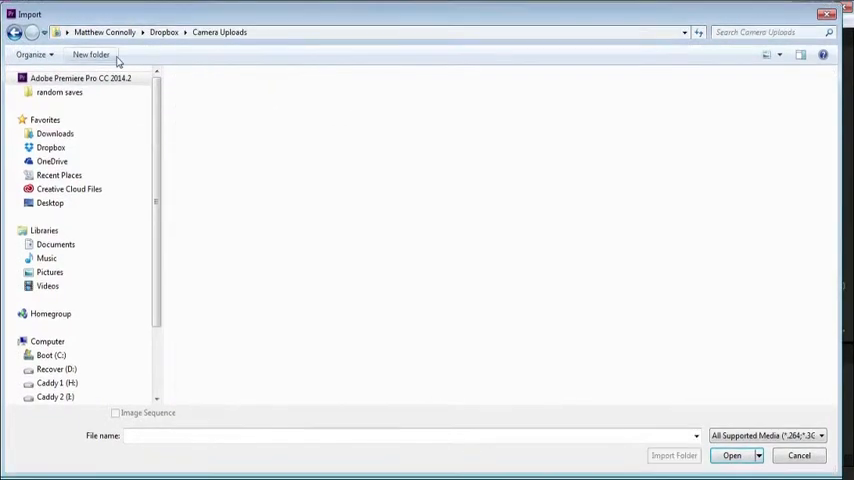
{"action": "left_click", "coordinate": [14, 38]}
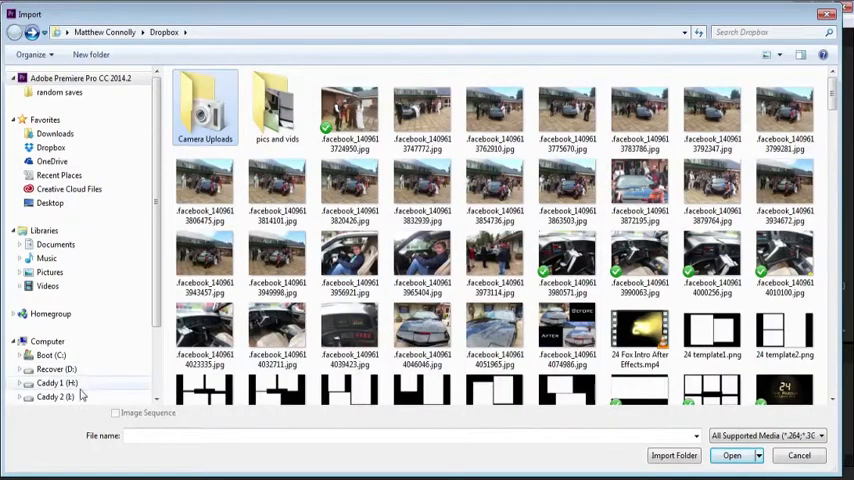
{"action": "scroll", "scroll_direction": "down", "scroll_amount": 3}
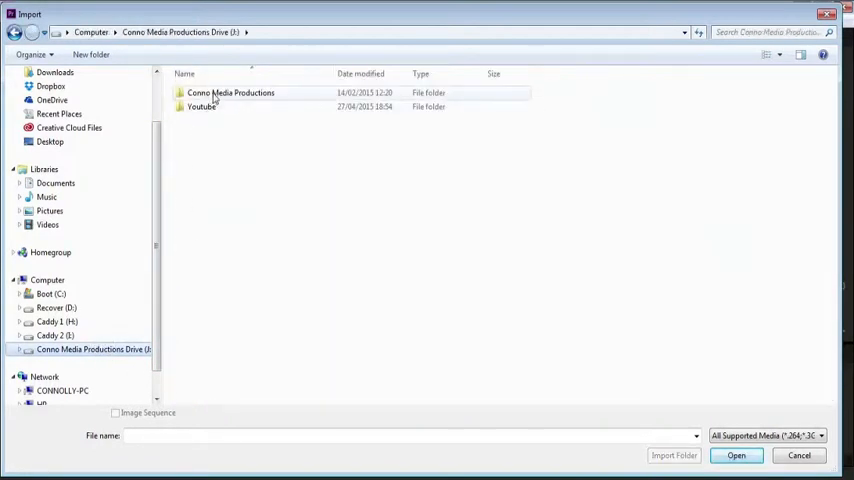
Import several MPG harbour clips from the Sony Handycam folder inside the media productions folder.
{"action": "left_click", "coordinate": [232, 92]}
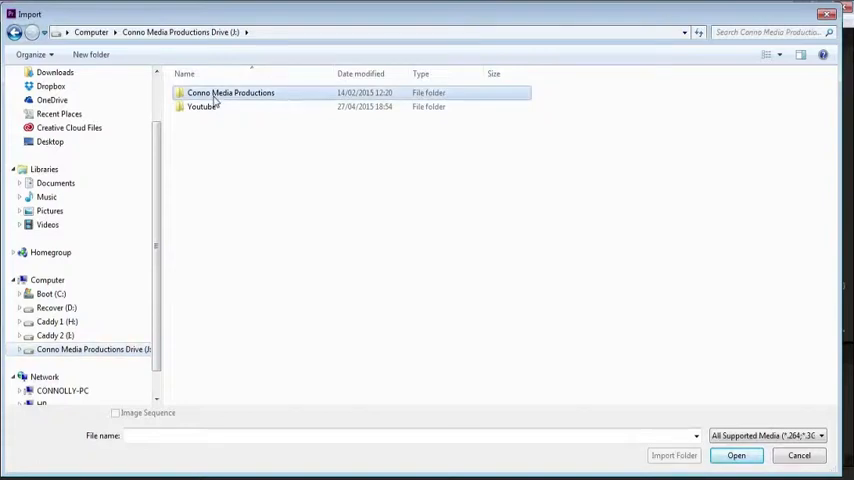
{"action": "double_click", "coordinate": [232, 92]}
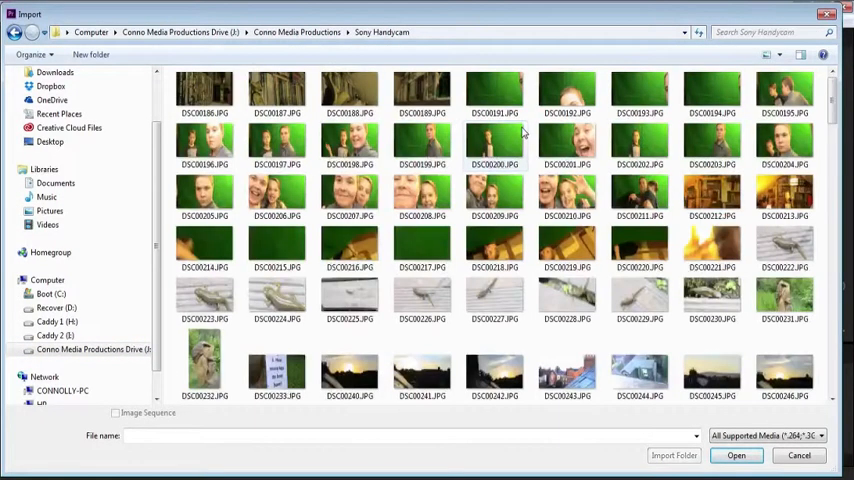
{"action": "scroll", "scroll_direction": "down", "scroll_amount": 3}
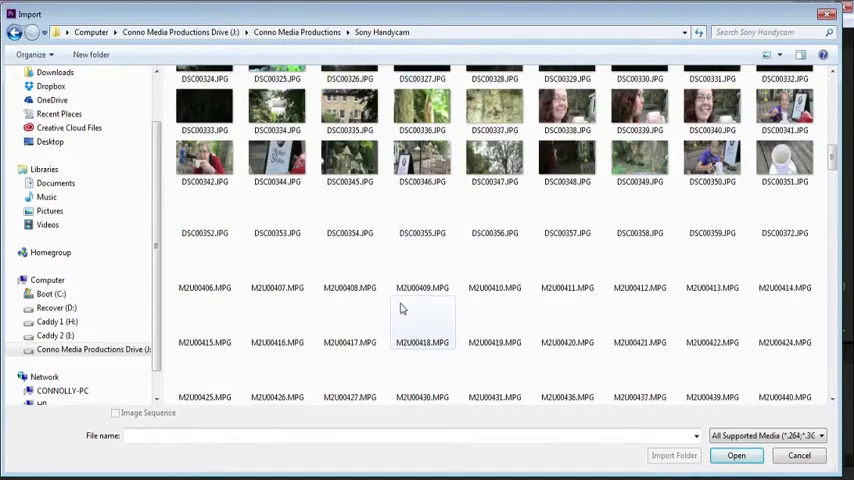
{"action": "scroll", "scroll_direction": "down", "scroll_amount": 3}
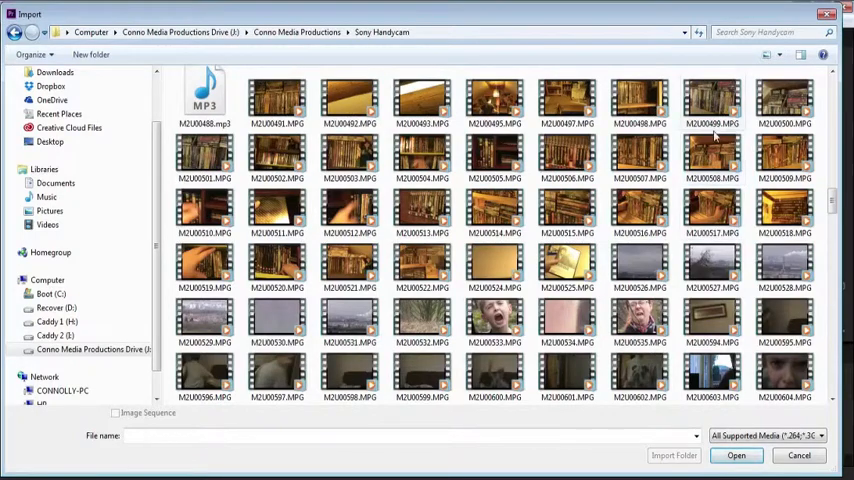
{"action": "scroll", "scroll_direction": "down", "scroll_amount": 3}
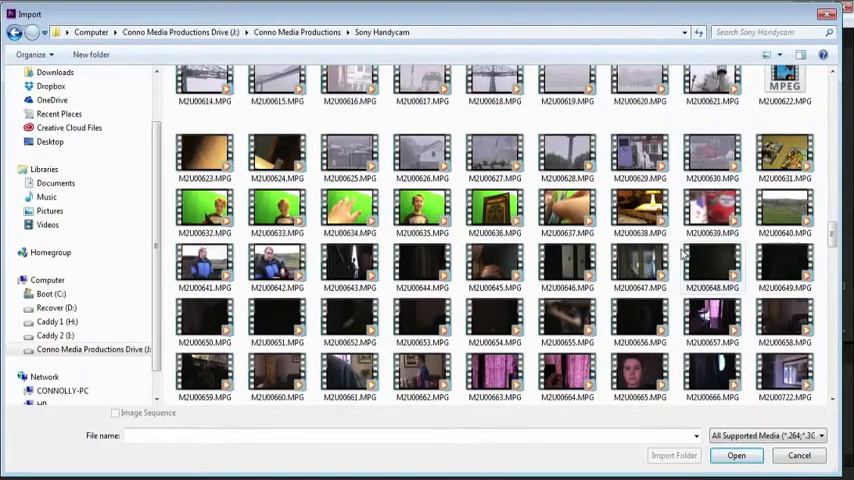
{"action": "scroll", "scroll_direction": "up", "scroll_amount": 3}
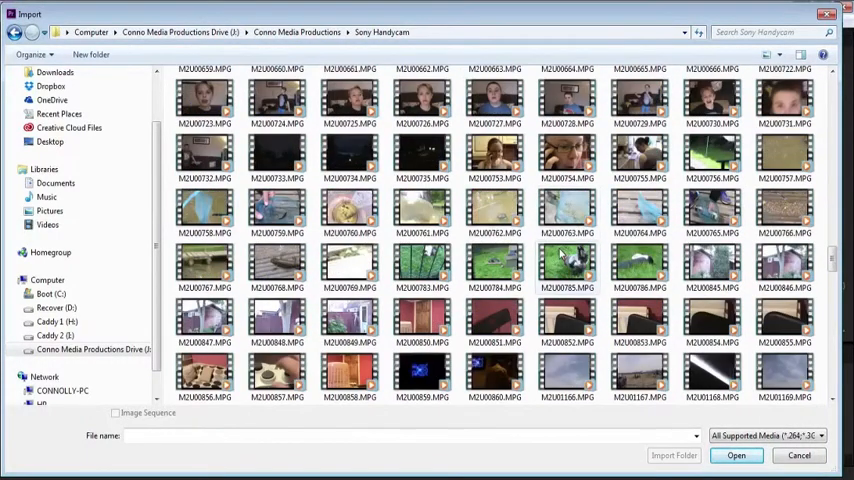
{"action": "scroll", "scroll_direction": "up", "scroll_amount": 3}
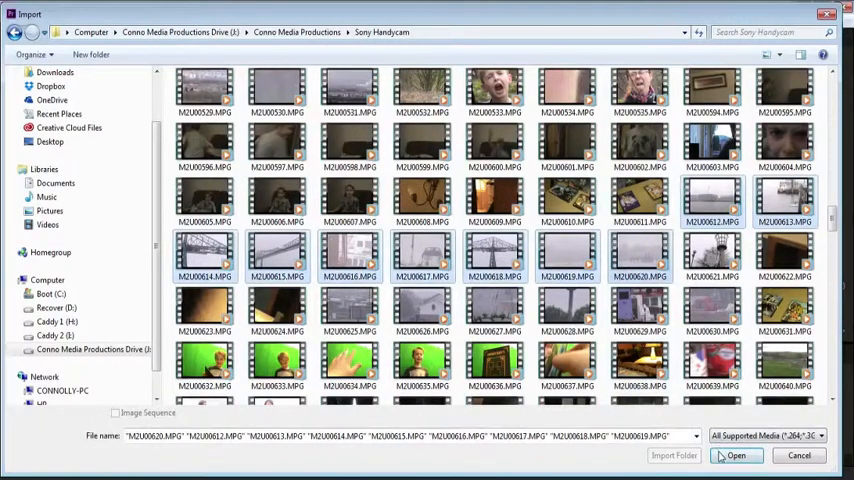
{"action": "left_click", "coordinate": [738, 456]}
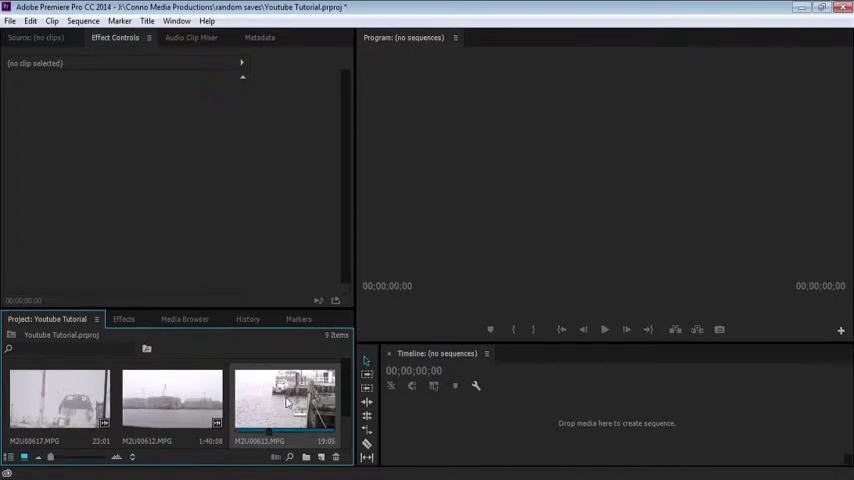
Load the first harbour clip in the Source Monitor and scrub through it both ways.
{"action": "double_click", "coordinate": [284, 400]}
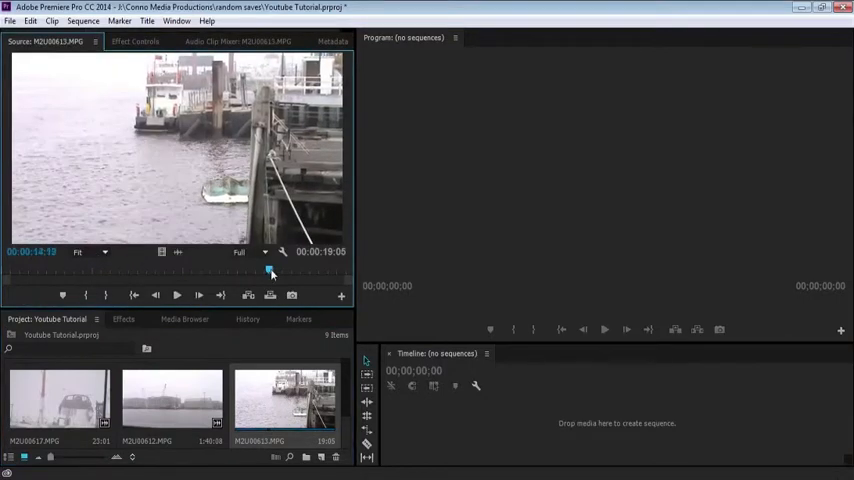
{"action": "left_click_drag", "start_coordinate": [270, 272], "coordinate": [158, 272]}
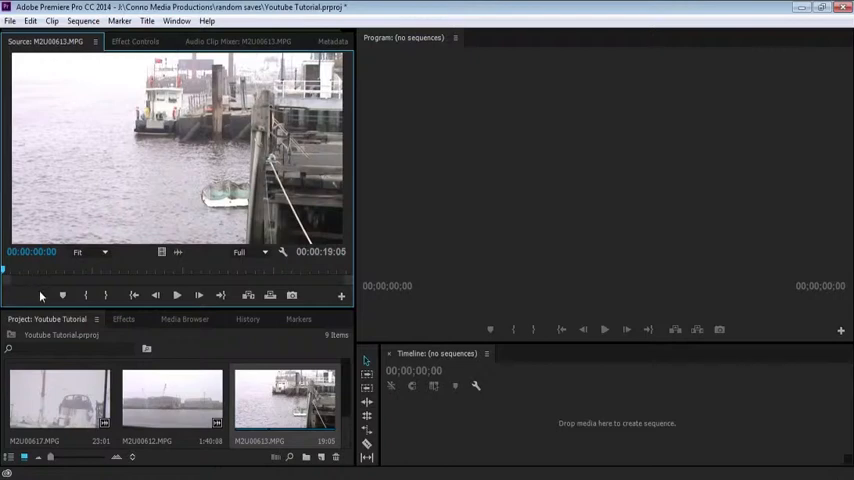
{"action": "mouse_move", "coordinate": [42, 296]}
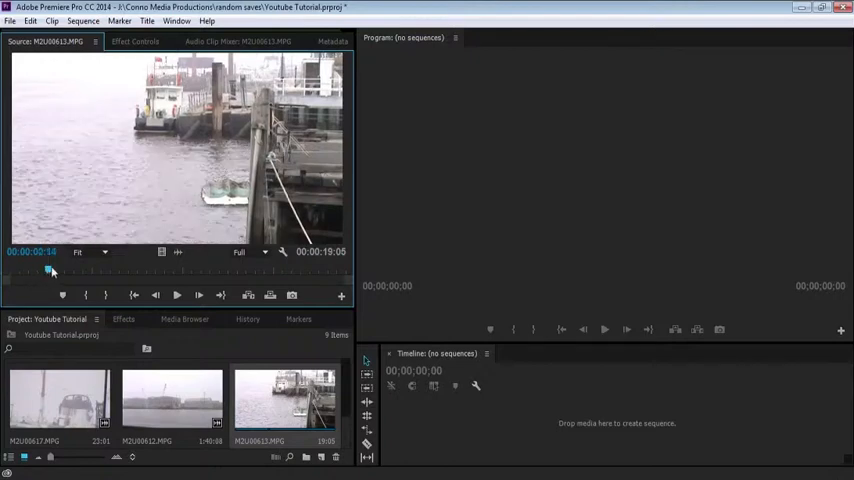
{"action": "left_click_drag", "start_coordinate": [48, 272], "coordinate": [270, 272]}
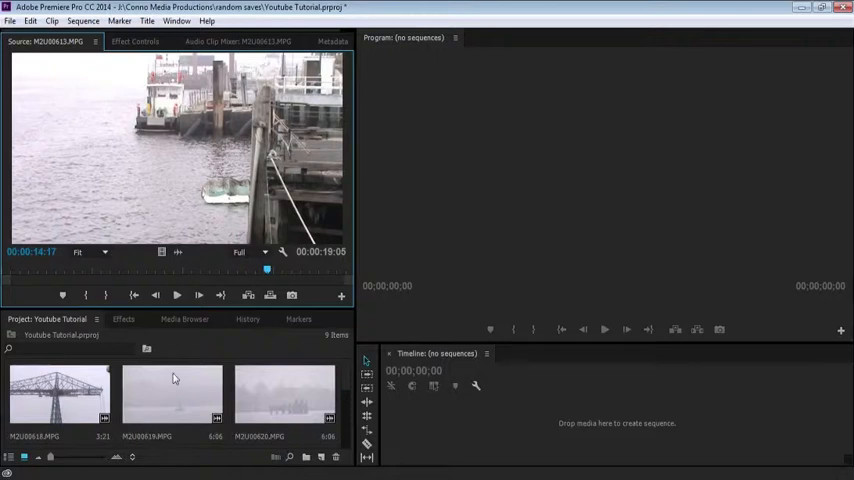
Preview the foggy buoy clip and drop it on the empty Timeline to create a sequence.
{"action": "double_click", "coordinate": [170, 402]}
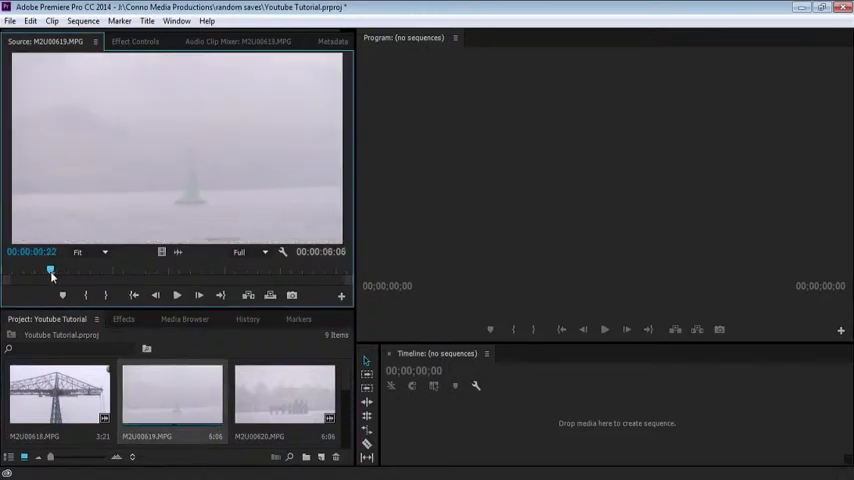
{"action": "left_click_drag", "start_coordinate": [52, 272], "coordinate": [204, 272]}
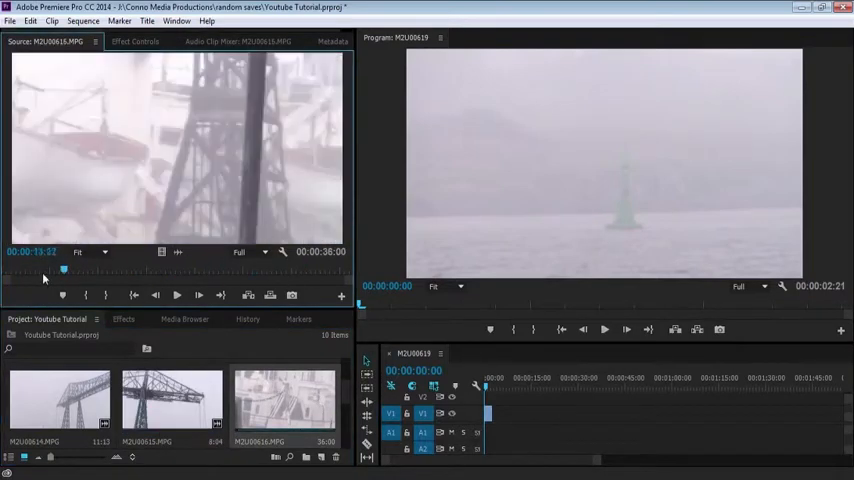
Load the foggy ship clip into the Source Monitor.
{"action": "left_click_drag", "start_coordinate": [62, 272], "coordinate": [72, 272]}
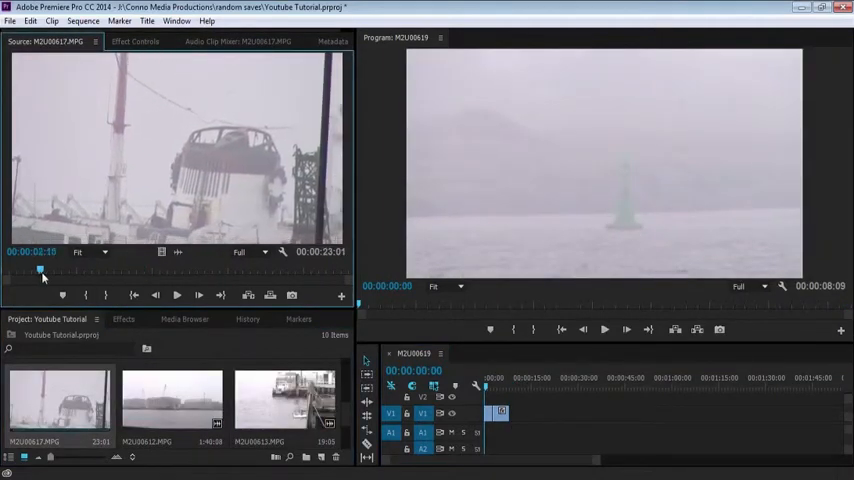
Skim through the ship clip, then bring up the Import dialog for a new file.
{"action": "left_click_drag", "start_coordinate": [42, 270], "coordinate": [152, 270]}
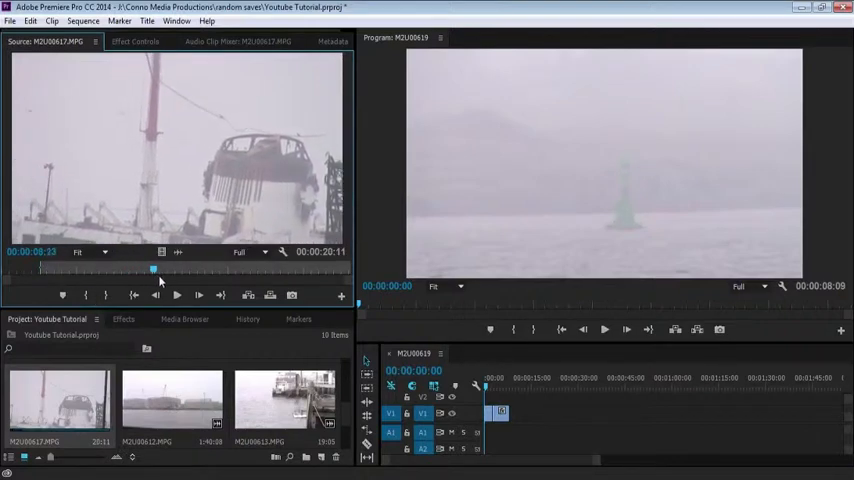
{"action": "left_click_drag", "start_coordinate": [152, 268], "coordinate": [186, 268]}
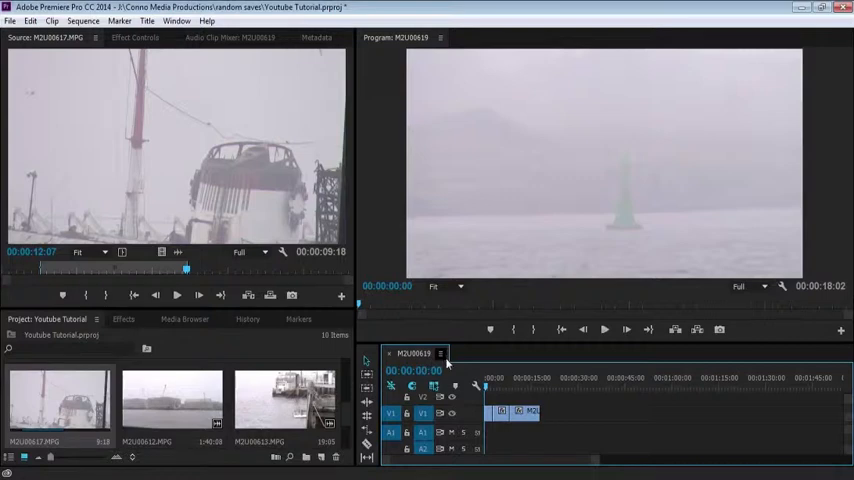
{"action": "mouse_move", "coordinate": [516, 358]}
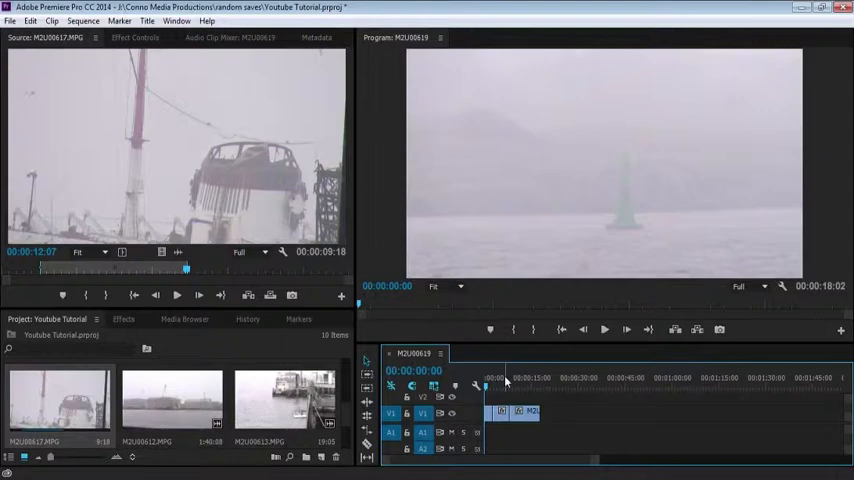
{"action": "left_click", "coordinate": [512, 386]}
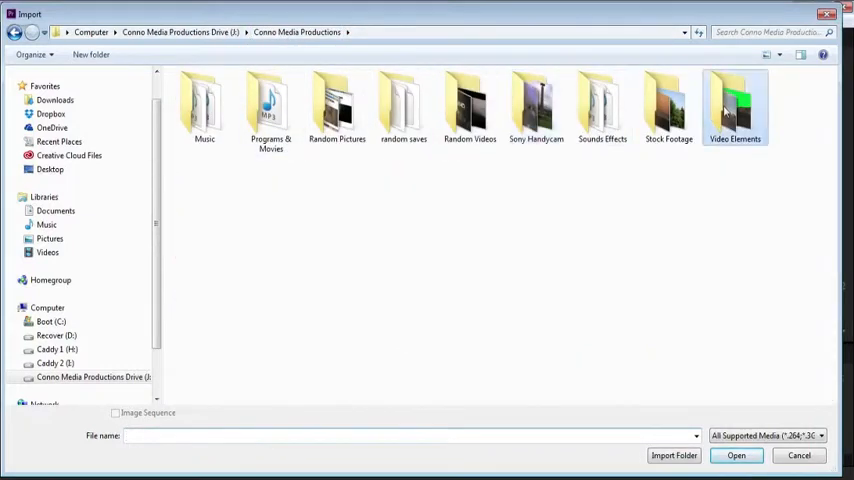
Import 2.75 Ultra Panavision.png from Video Elements > Anamorphics.
{"action": "double_click", "coordinate": [742, 100]}
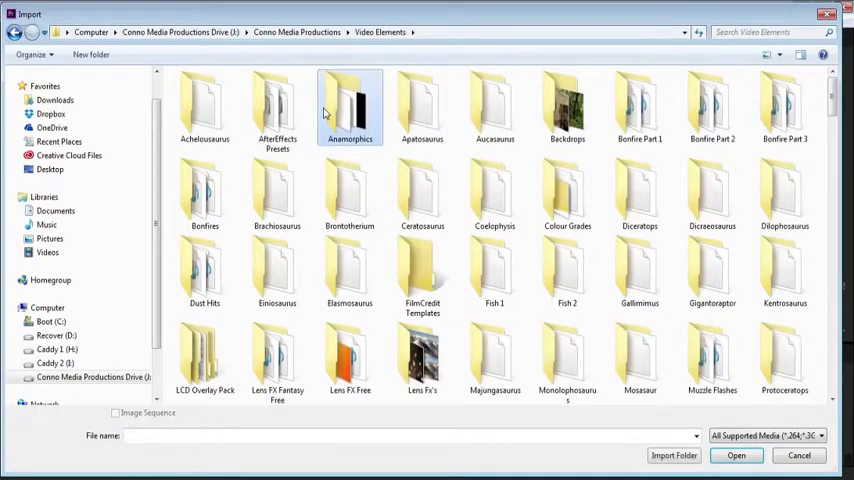
{"action": "double_click", "coordinate": [348, 104]}
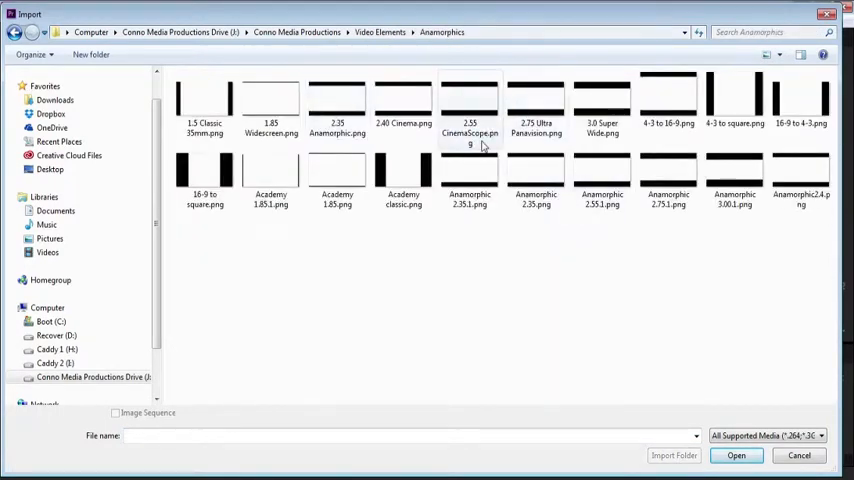
{"action": "left_click", "coordinate": [740, 456]}
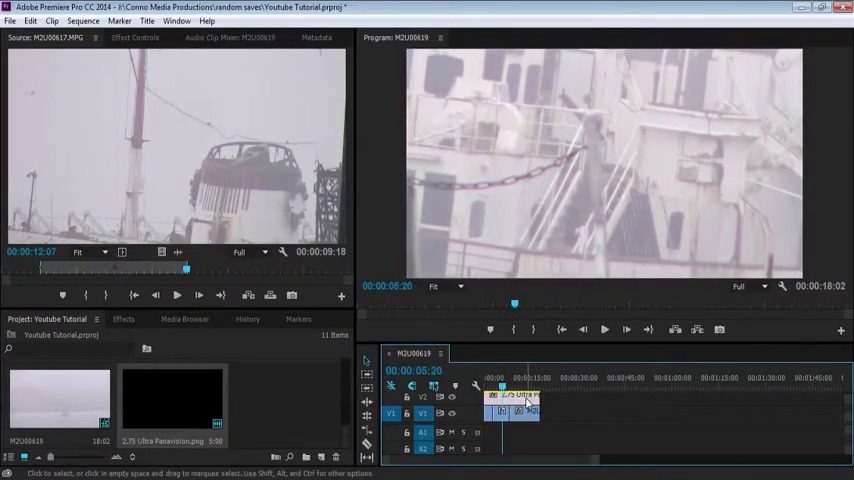
Place the 2.75 letterbox overlay on V2 above the harbour footage and extend it to the clip's length.
{"action": "right_click", "coordinate": [524, 396]}
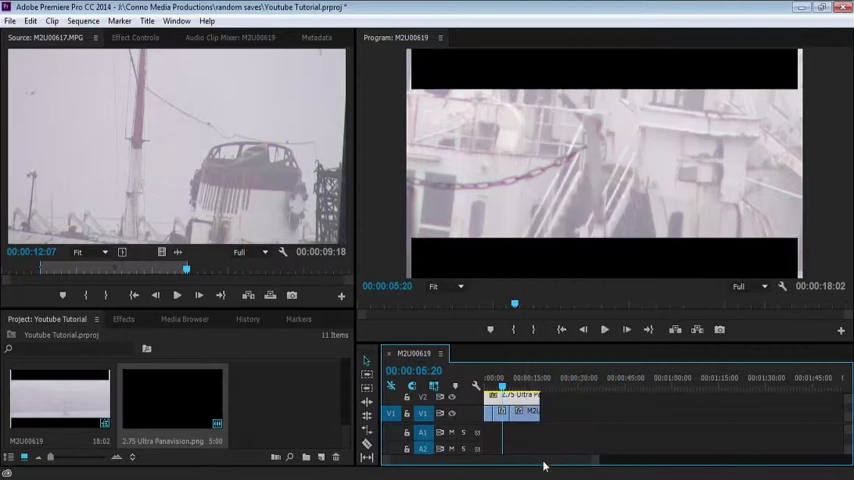
{"action": "left_click", "coordinate": [136, 36]}
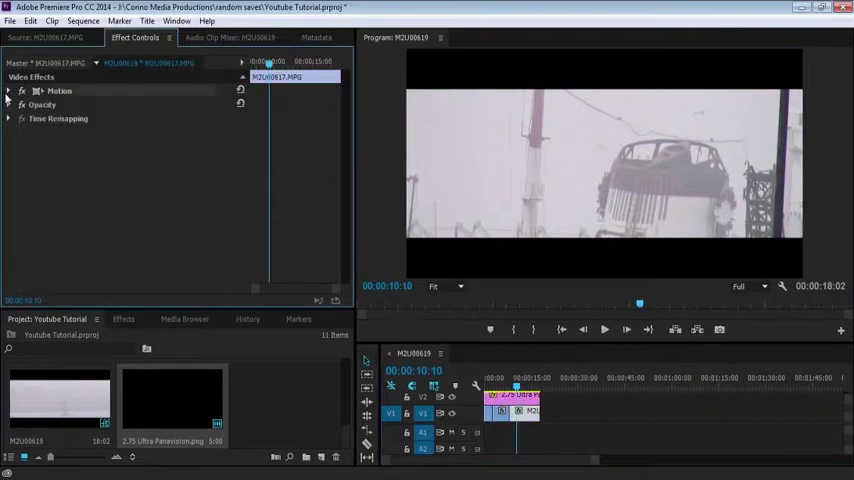
Select the harbour clip in the sequence and show the Effects panel of presets and transitions.
{"action": "left_click", "coordinate": [12, 88]}
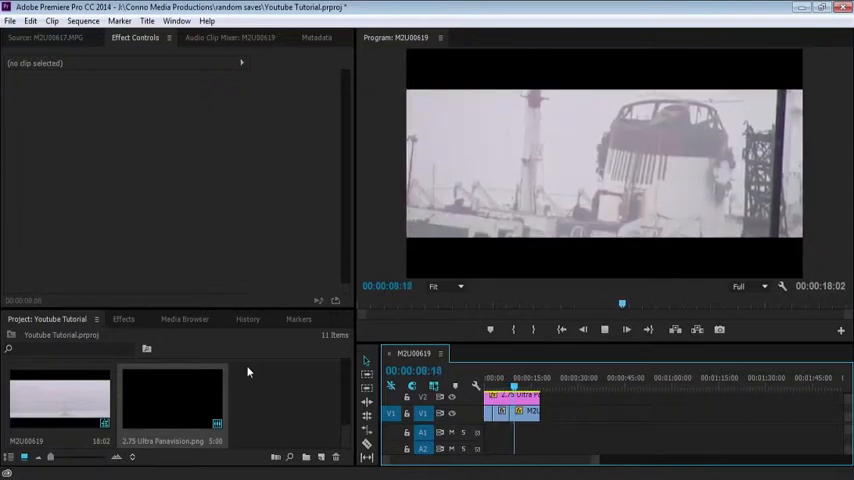
{"action": "left_click", "coordinate": [498, 400]}
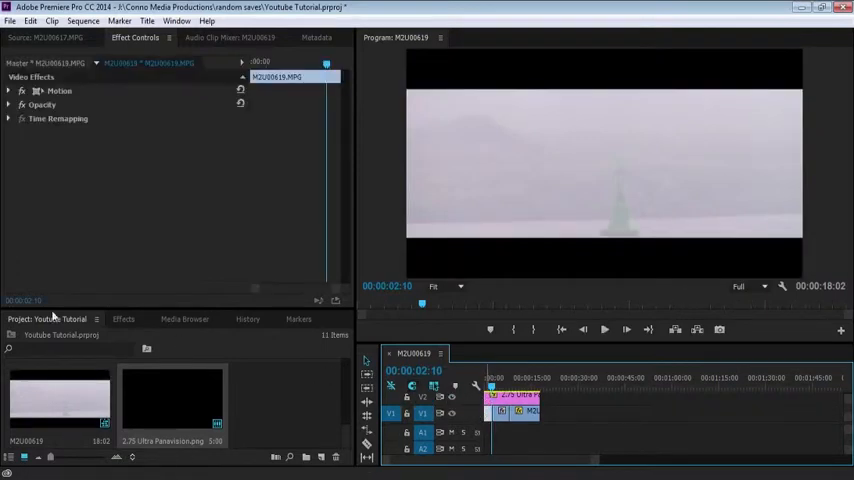
{"action": "left_click", "coordinate": [124, 318]}
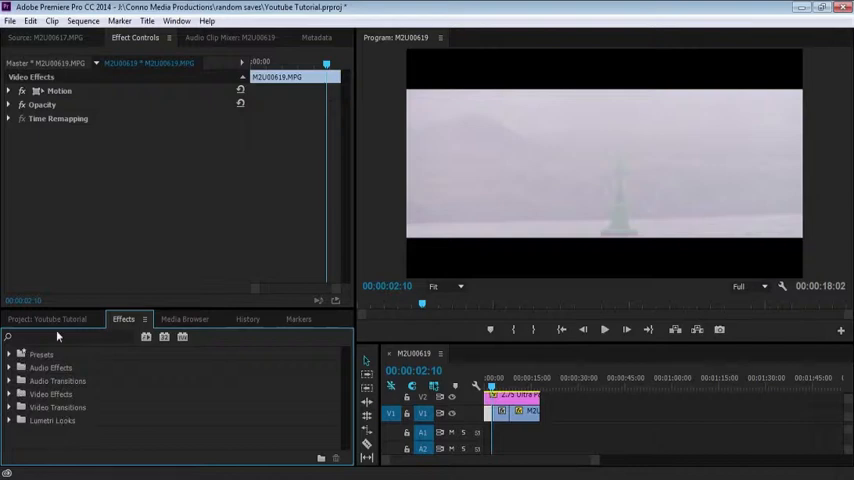
{"action": "left_click", "coordinate": [42, 320]}
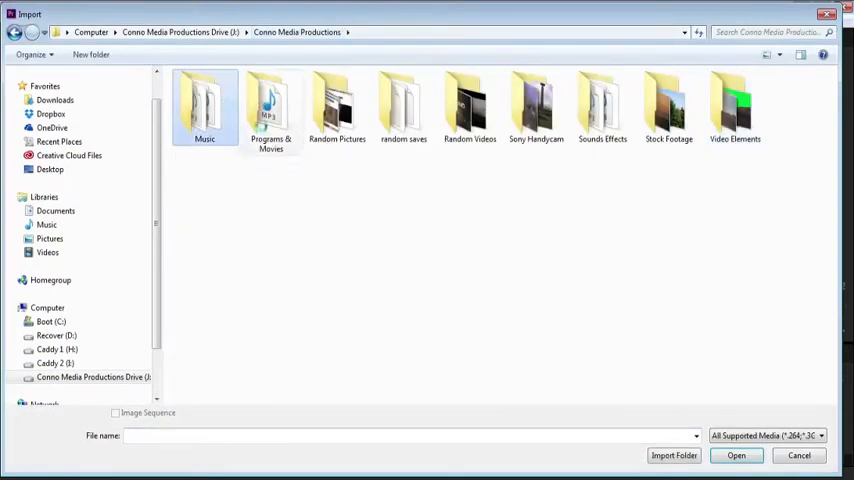
Import Lost Frontier.mp3 from the Music folder on the media drive.
{"action": "double_click", "coordinate": [204, 108]}
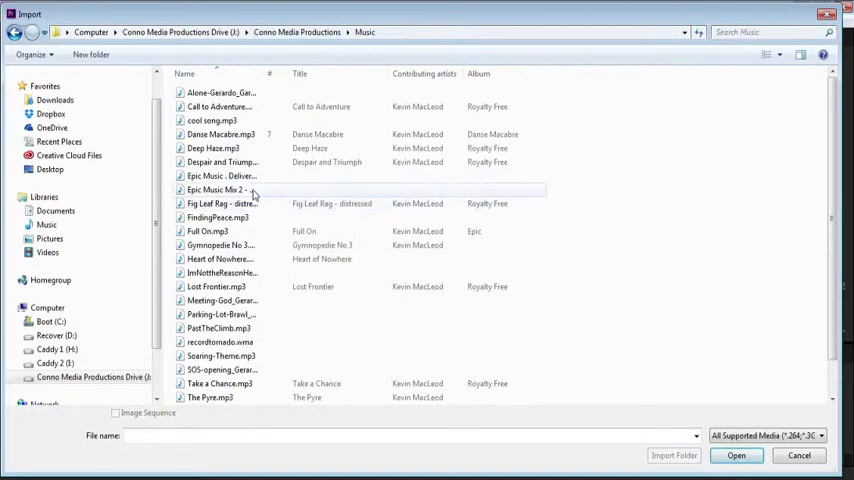
{"action": "scroll", "scroll_direction": "down", "scroll_amount": 3}
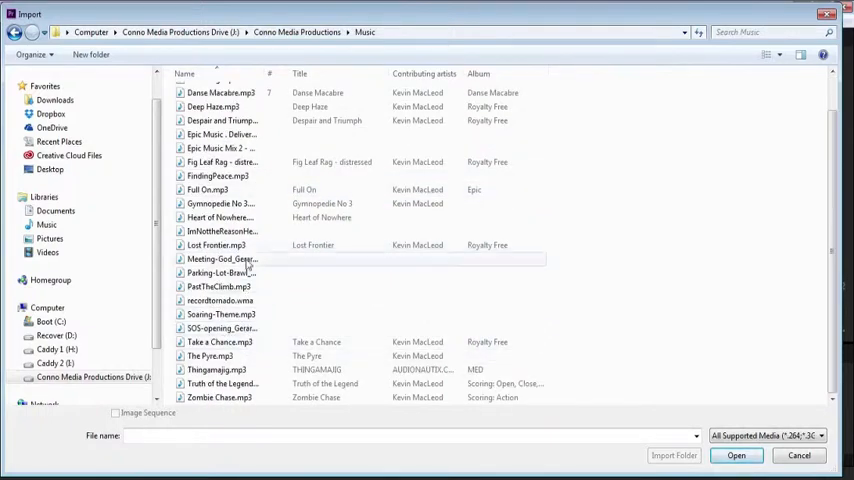
{"action": "left_click", "coordinate": [216, 244]}
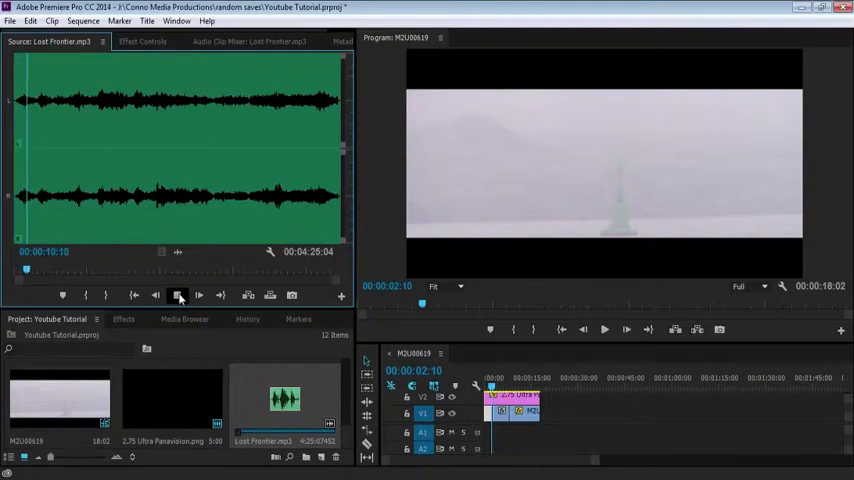
Scrub the Lost Frontier track and mark a roughly one-minute section with In and Out points.
{"action": "left_click", "coordinate": [176, 294]}
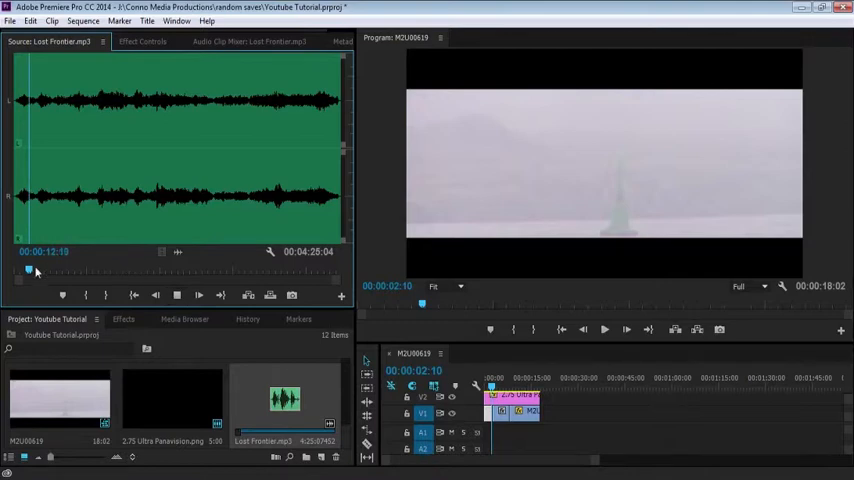
{"action": "left_click_drag", "start_coordinate": [28, 272], "coordinate": [136, 272]}
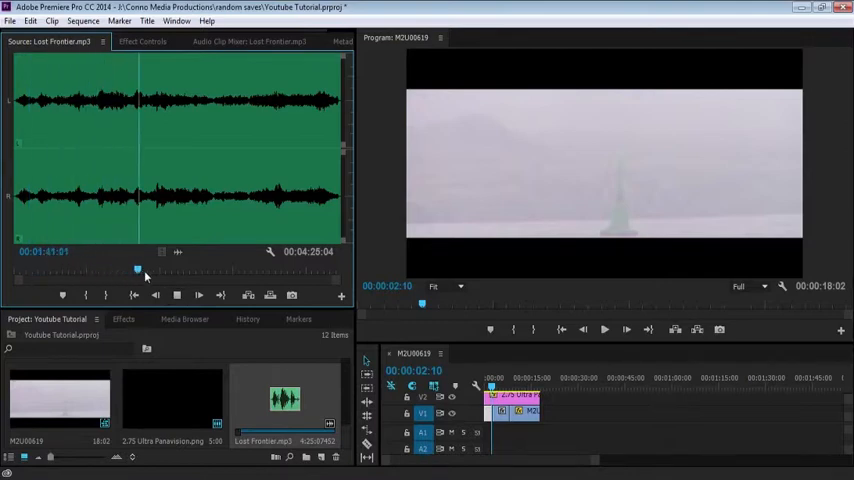
{"action": "left_click_drag", "start_coordinate": [138, 270], "coordinate": [242, 270]}
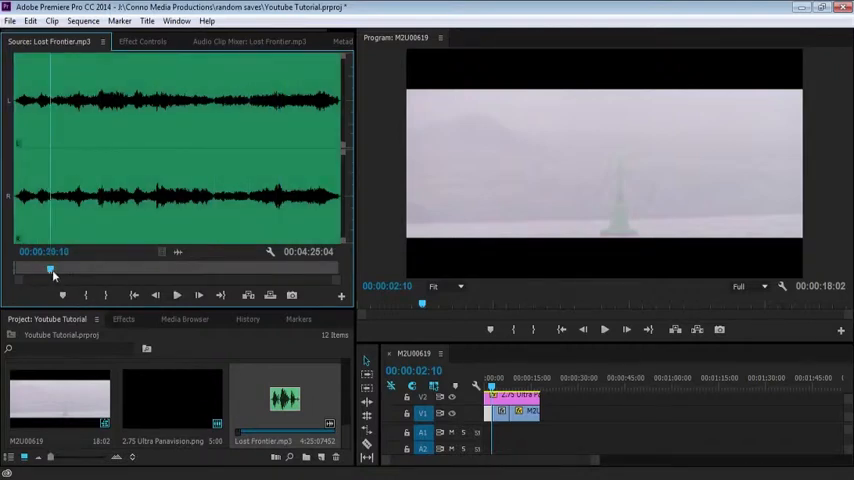
{"action": "left_click_drag", "start_coordinate": [52, 270], "coordinate": [96, 270]}
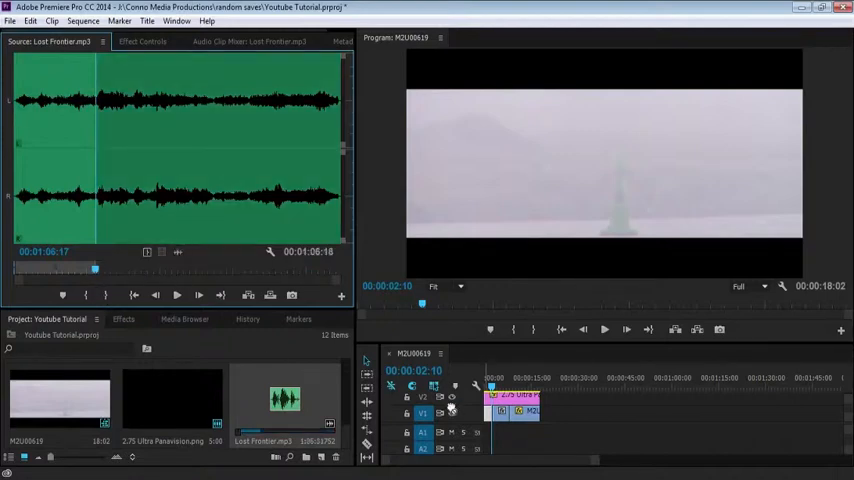
{"action": "mouse_move", "coordinate": [476, 364]}
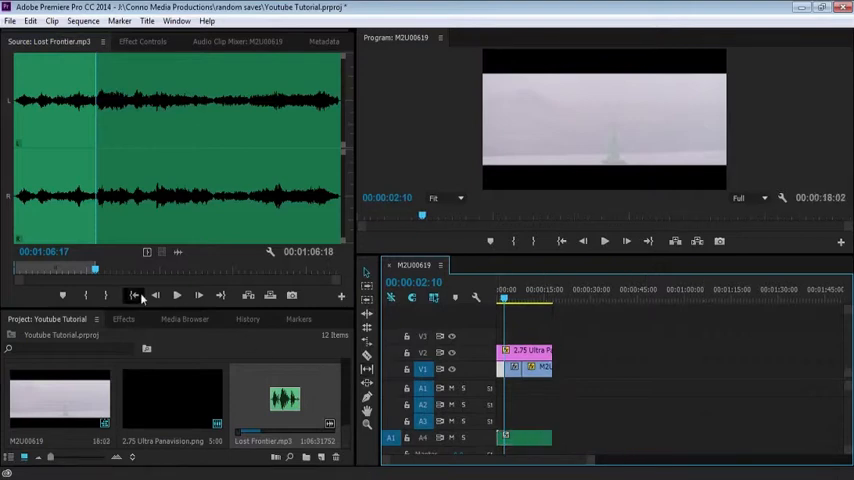
Apply an audio Crossfade transition to the music clip and confirm its duration.
{"action": "left_click", "coordinate": [124, 320]}
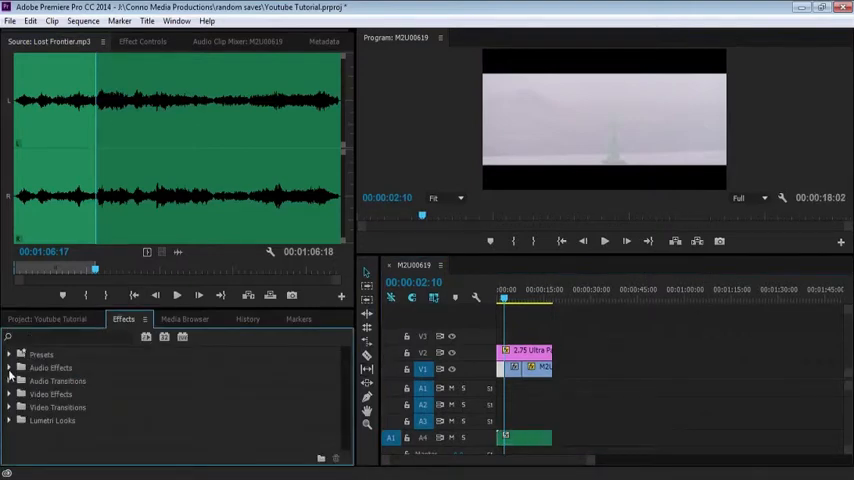
{"action": "left_click", "coordinate": [16, 380]}
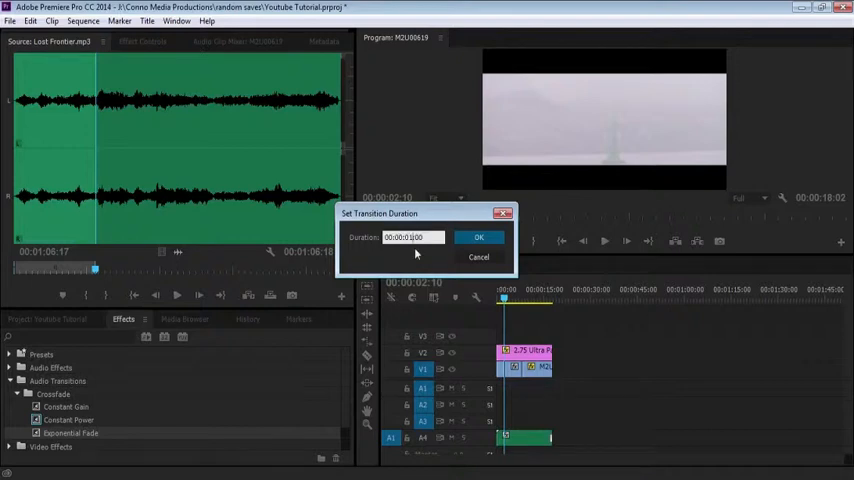
{"action": "left_click", "coordinate": [478, 236]}
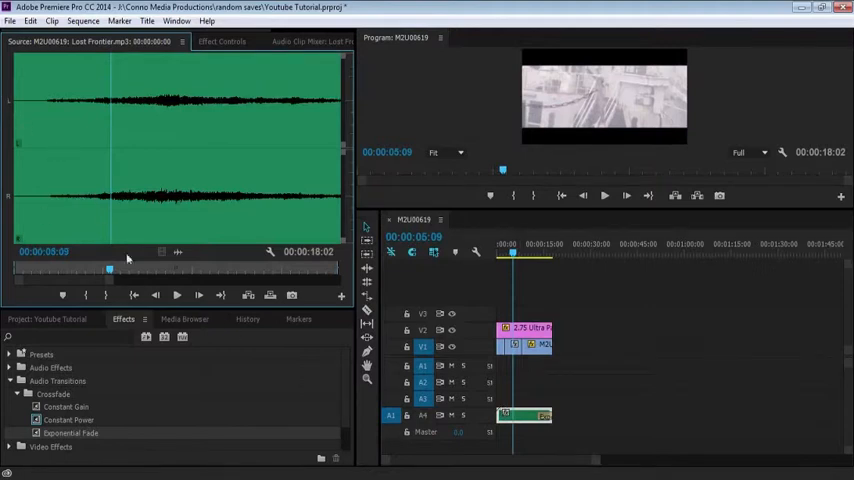
Adjust the fade on the music clip to a new transition duration.
{"action": "left_click", "coordinate": [44, 270]}
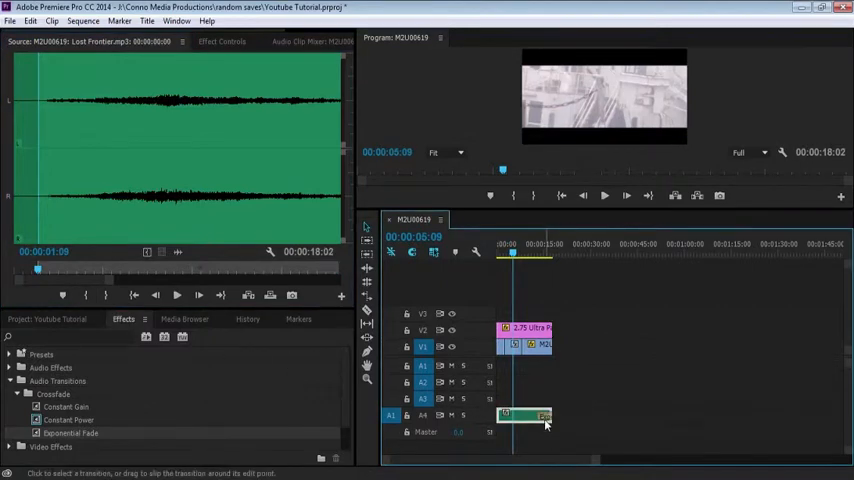
{"action": "double_click", "coordinate": [540, 414]}
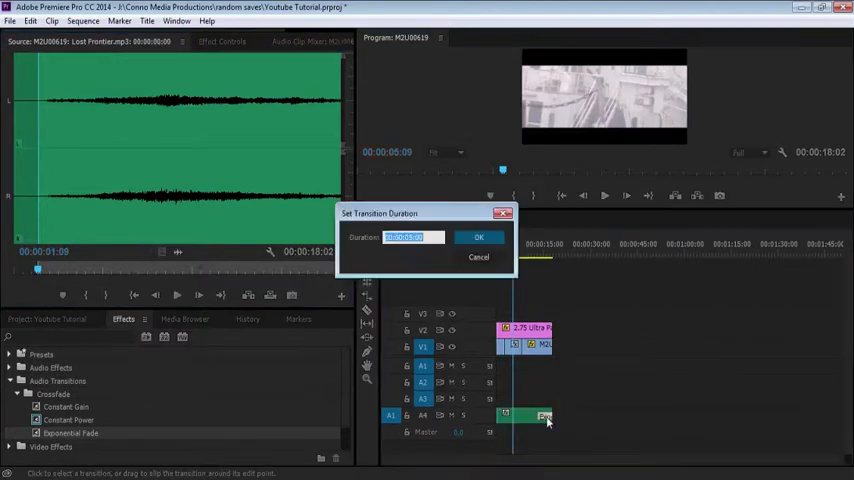
{"action": "left_click", "coordinate": [478, 236]}
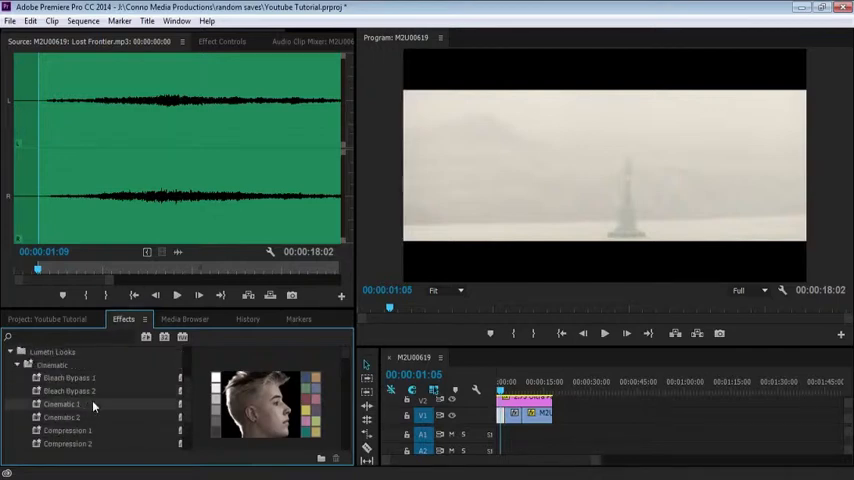
{"action": "mouse_move", "coordinate": [408, 390]}
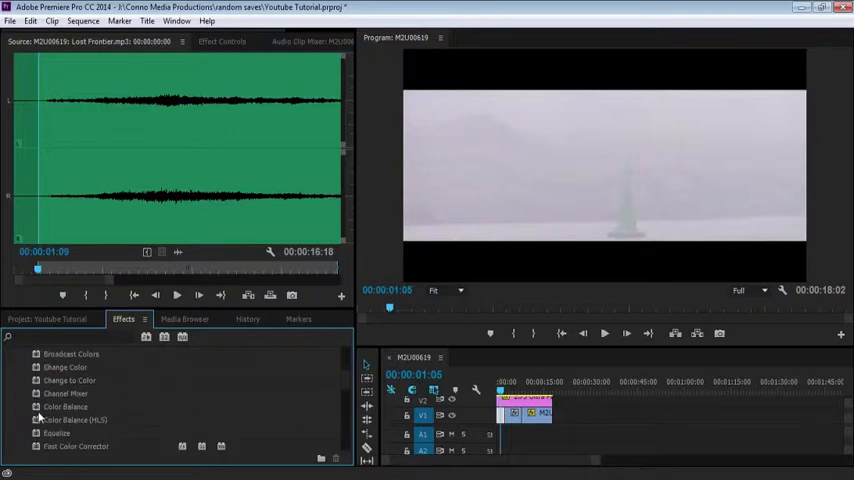
Drag the Three-Way Color Corrector from Color Correction onto the harbour clip.
{"action": "scroll", "scroll_direction": "down", "scroll_amount": 3}
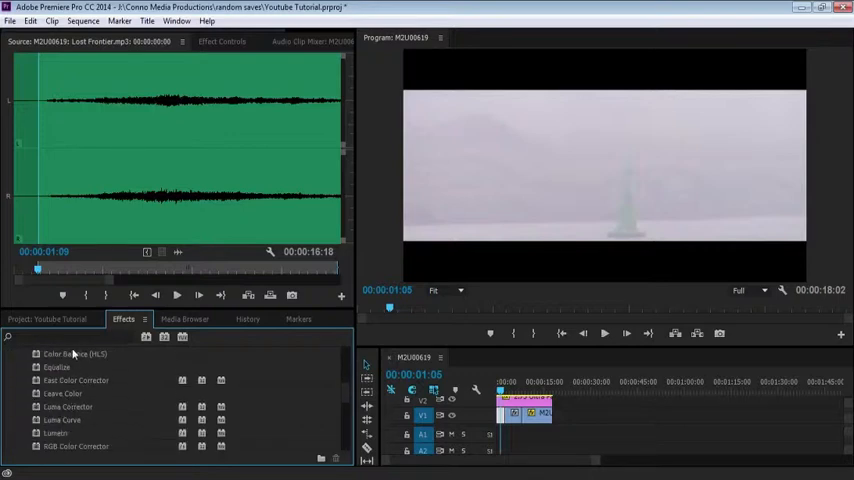
{"action": "scroll", "scroll_direction": "down", "scroll_amount": 3}
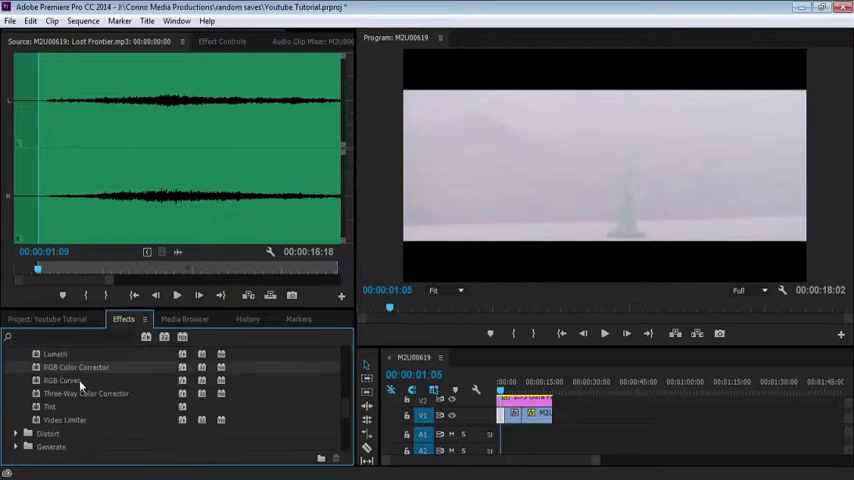
{"action": "left_click_drag", "start_coordinate": [86, 392], "coordinate": [500, 412]}
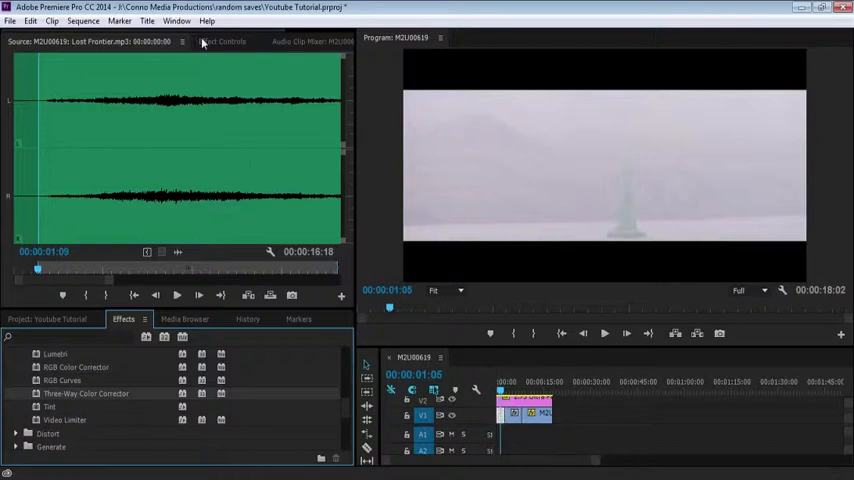
Shift shadows and midtones toward cool blue and darken the levels into a deep teal grade.
{"action": "left_click", "coordinate": [222, 42]}
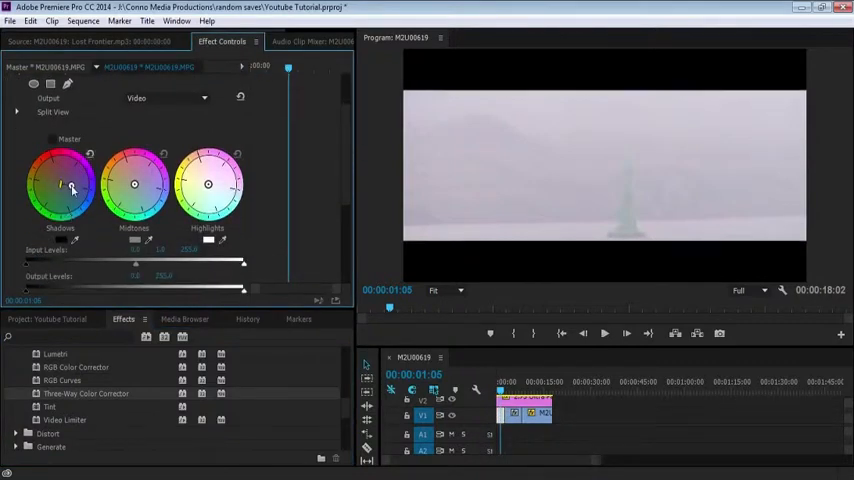
{"action": "left_click_drag", "start_coordinate": [72, 188], "coordinate": [56, 184]}
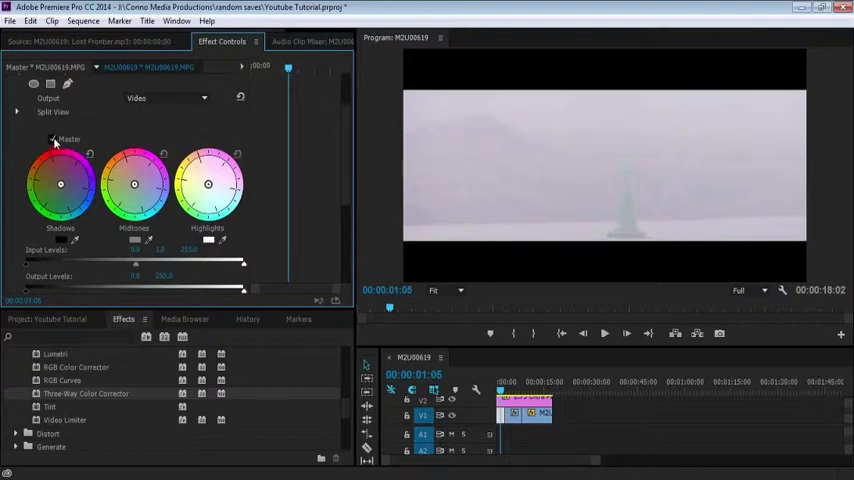
{"action": "left_click_drag", "start_coordinate": [60, 184], "coordinate": [48, 170]}
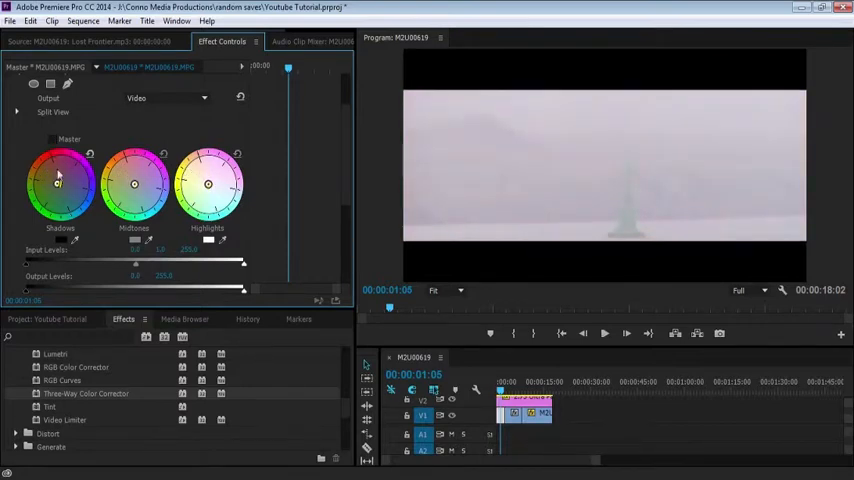
{"action": "left_click_drag", "start_coordinate": [58, 180], "coordinate": [36, 180]}
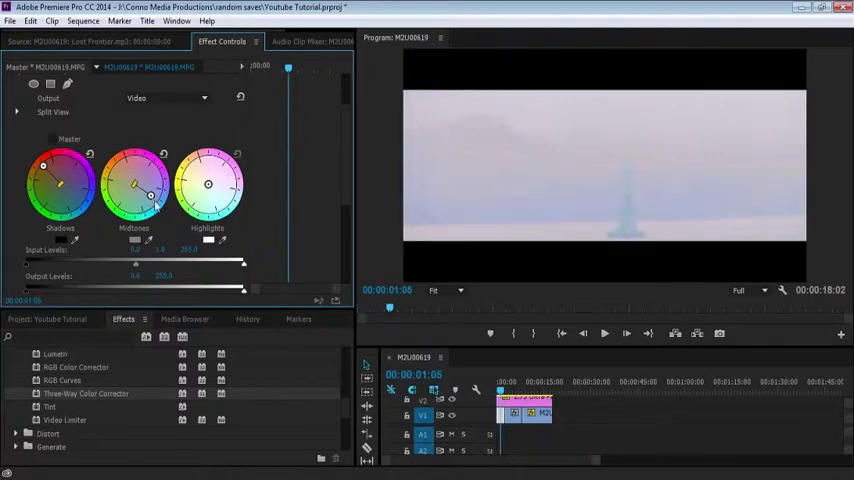
{"action": "left_click_drag", "start_coordinate": [208, 184], "coordinate": [212, 180]}
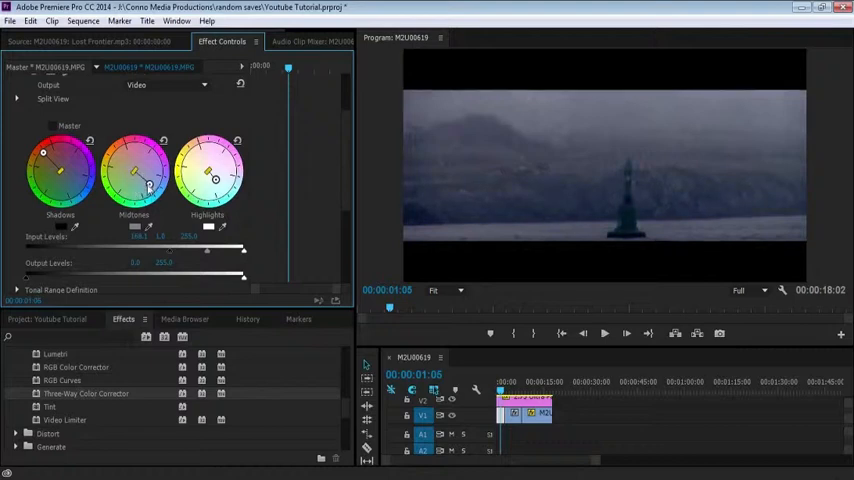
{"action": "left_click_drag", "start_coordinate": [44, 152], "coordinate": [84, 176]}
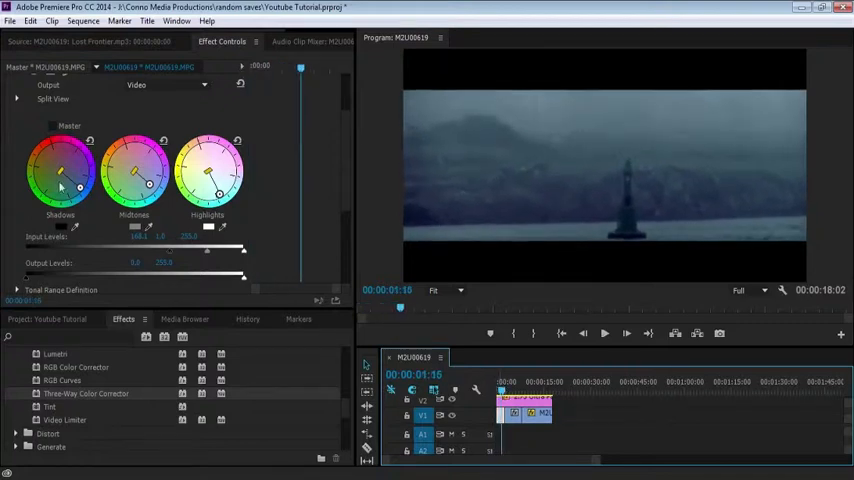
Copy the teal grade onto the ship clip and refine its Tonal Range Definition to match.
{"action": "right_click", "coordinate": [76, 136]}
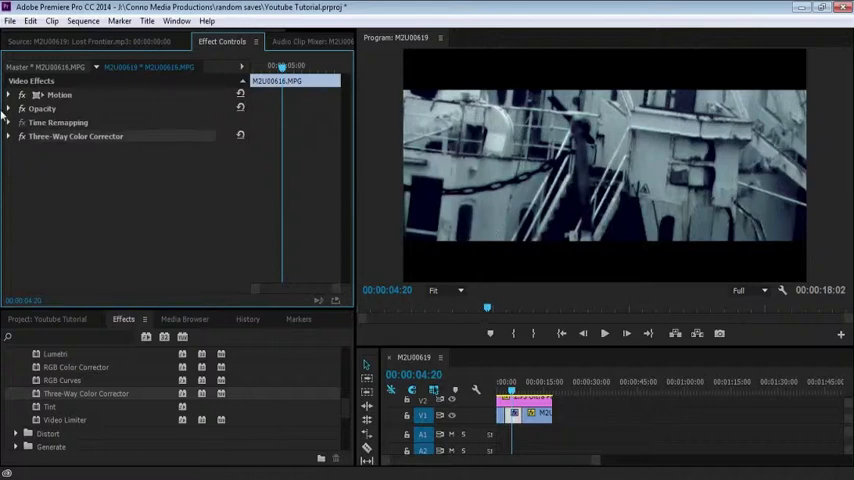
{"action": "left_click", "coordinate": [12, 136]}
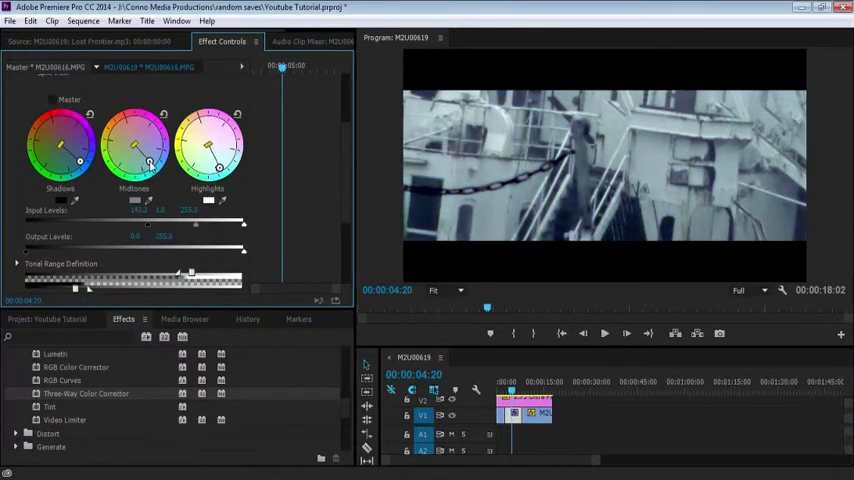
{"action": "left_click_drag", "start_coordinate": [148, 148], "coordinate": [144, 152]}
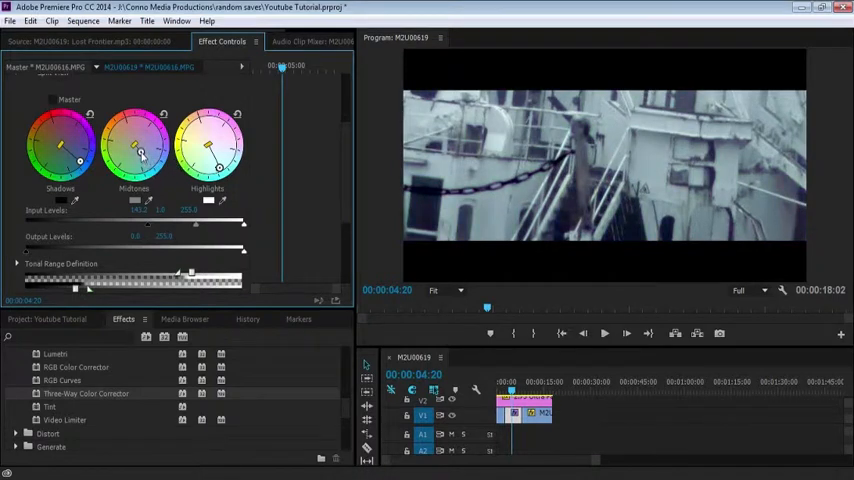
{"action": "left_click_drag", "start_coordinate": [144, 156], "coordinate": [150, 164]}
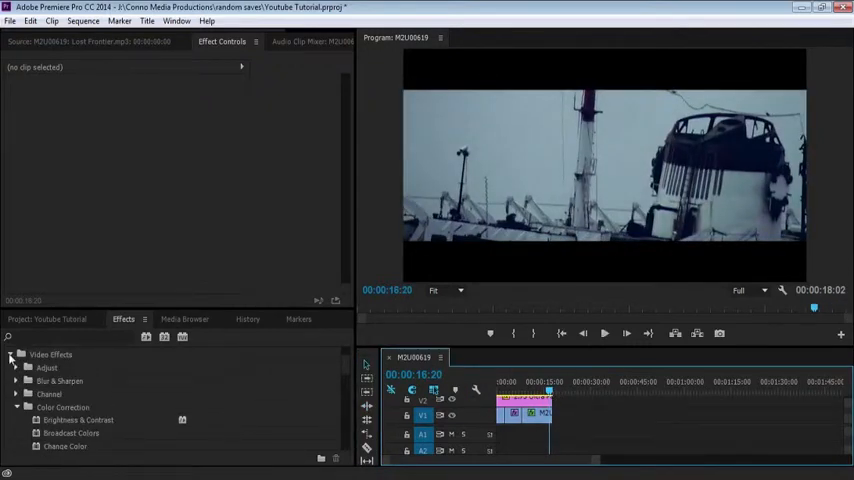
Apply a Dip to Black dissolve transition and confirm its custom duration.
{"action": "left_click", "coordinate": [10, 354]}
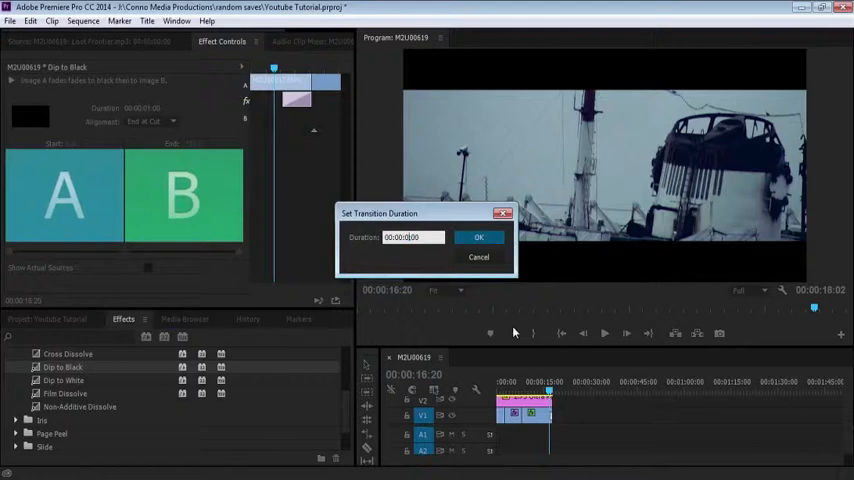
{"action": "left_click", "coordinate": [478, 236]}
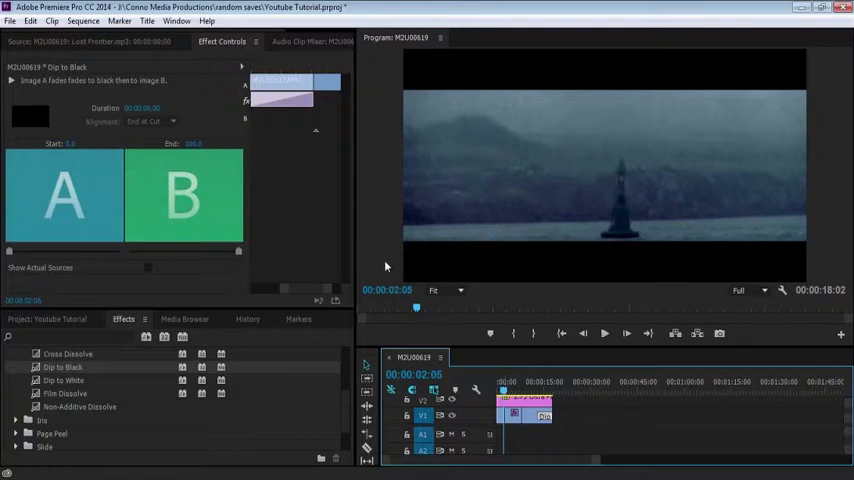
{"action": "mouse_move", "coordinate": [404, 258]}
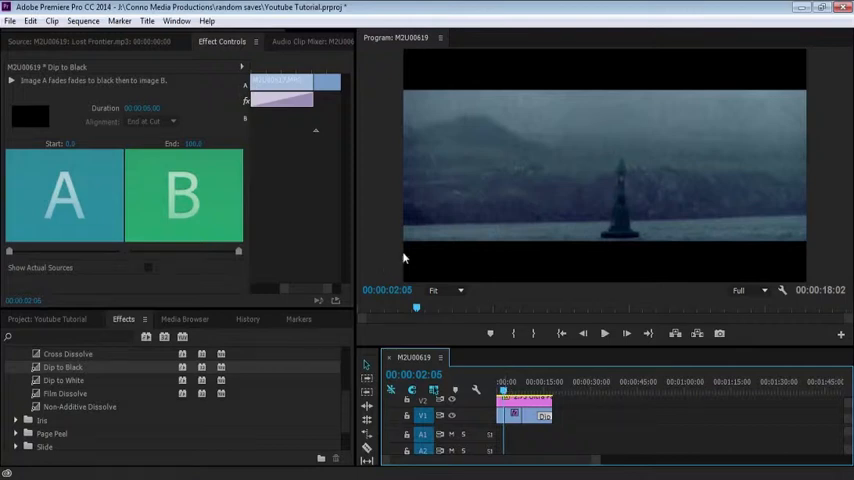